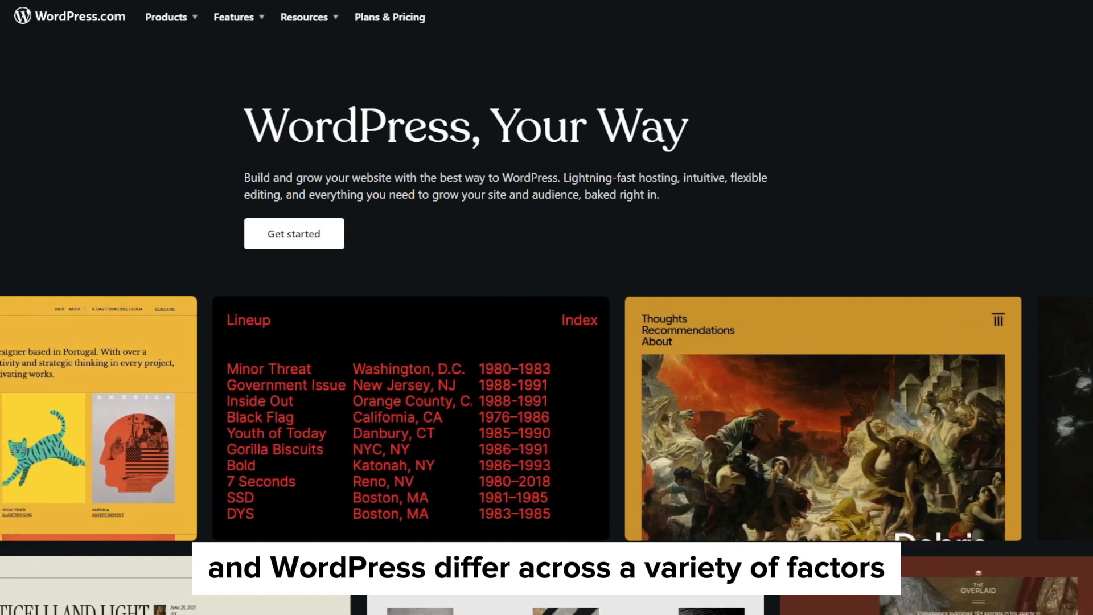
- Browse the Wix Studio Sites dashboard and start a new site from a template
scroll("down", 3)
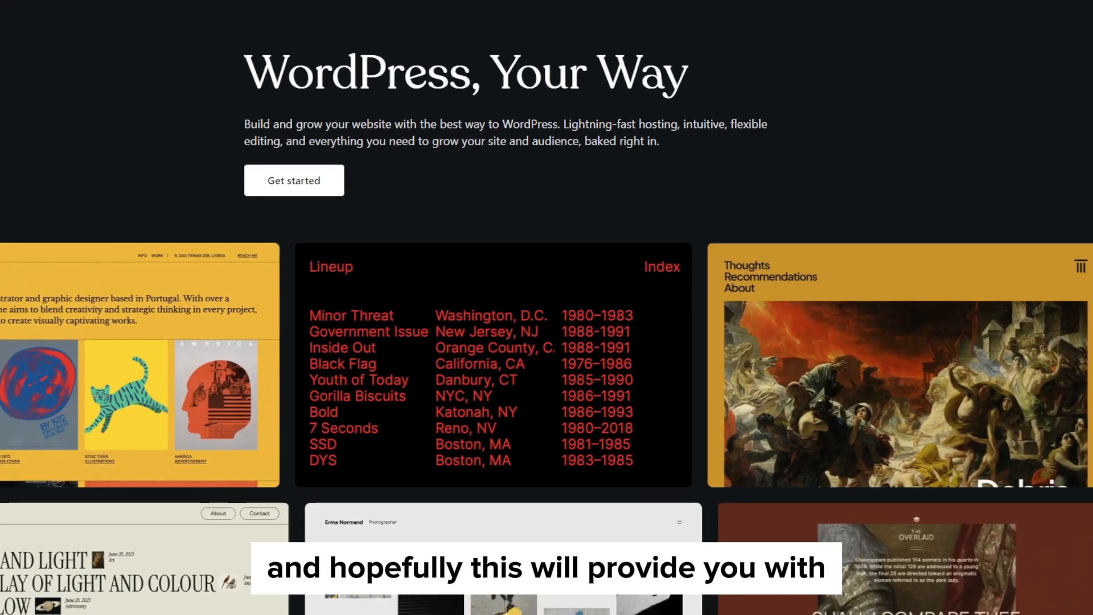
scroll("down", 3)
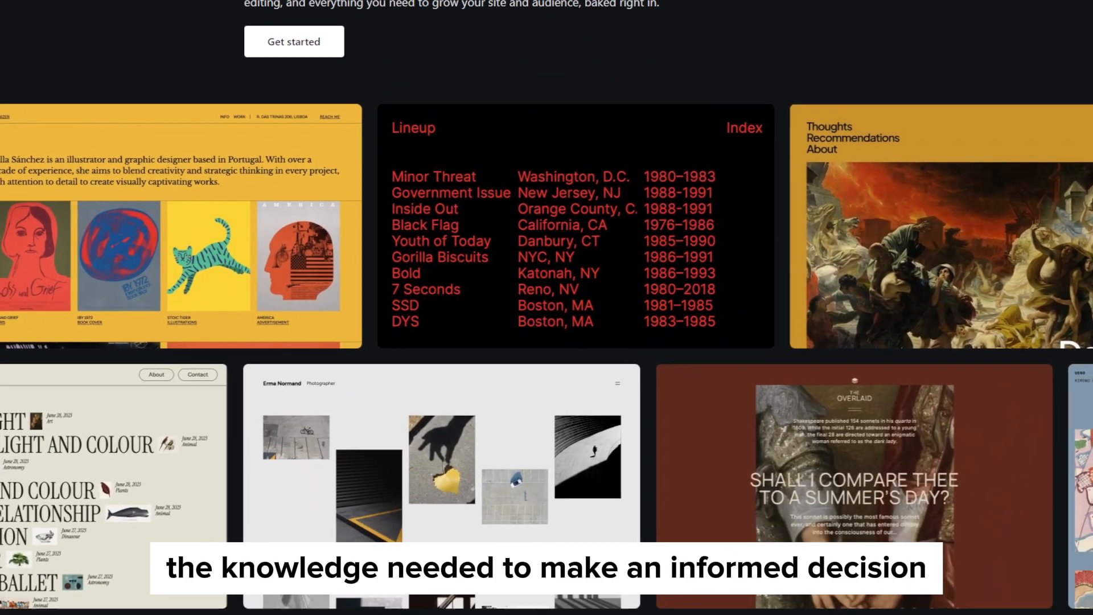
scroll("down", 3)
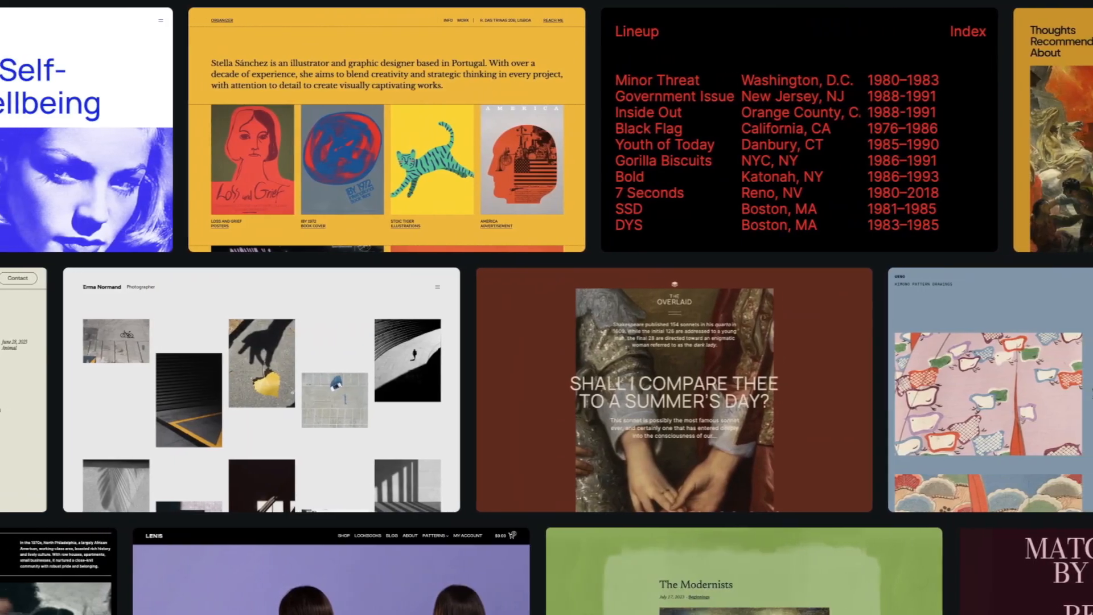
scroll("left", 3)
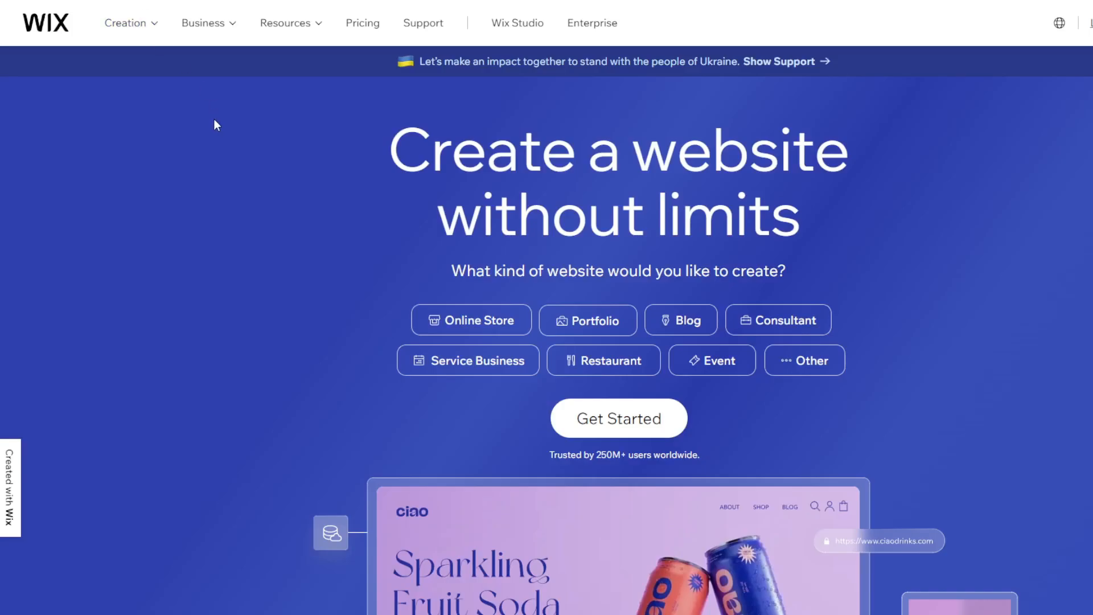
mouse_move(225, 220)
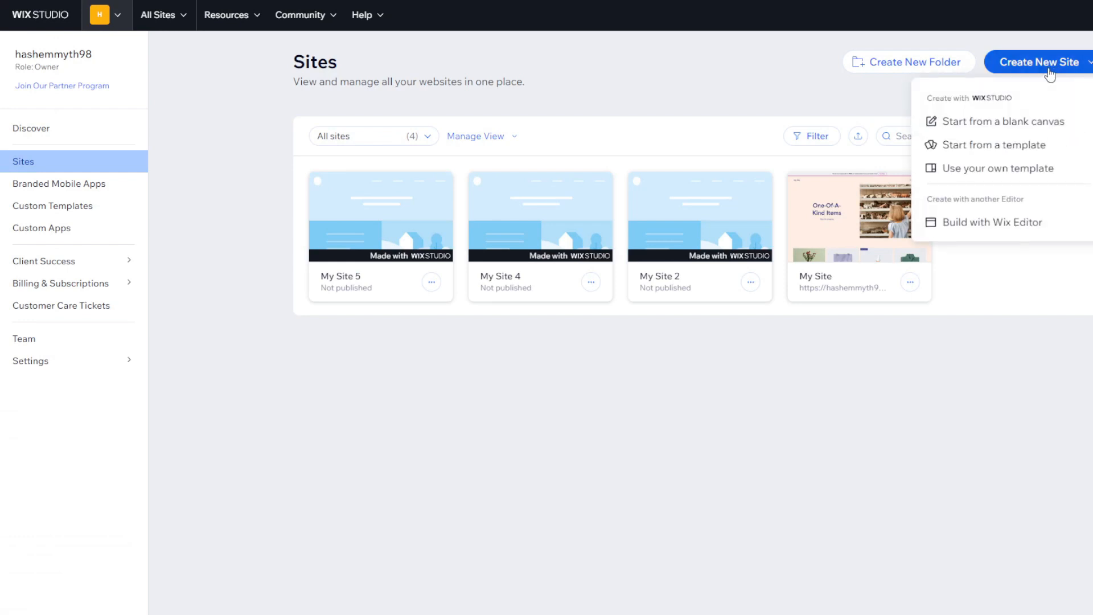
mouse_move(993, 144)
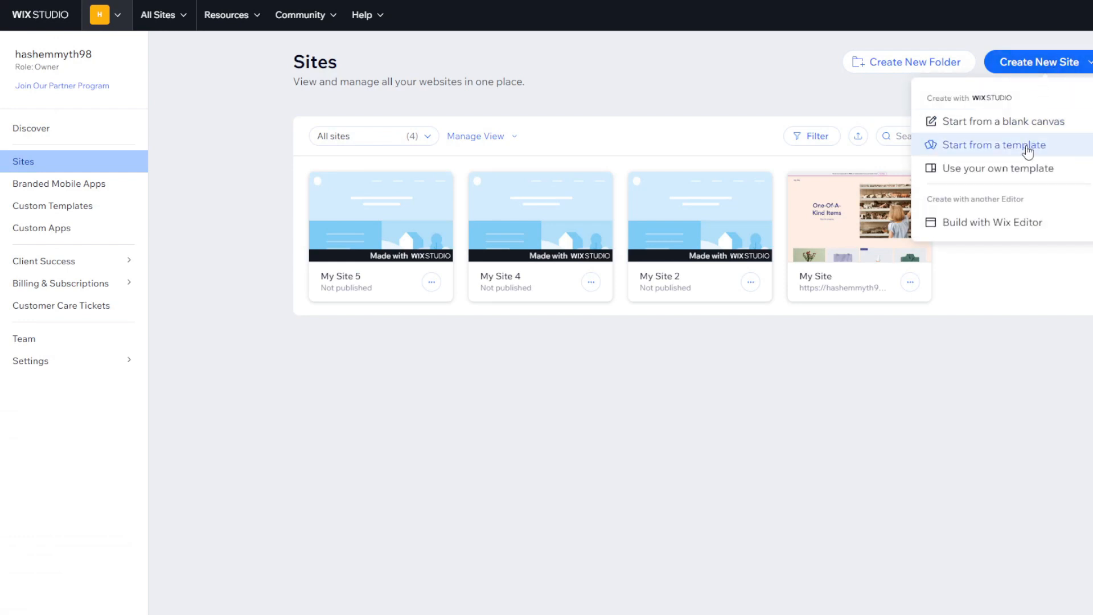
left_click(990, 144)
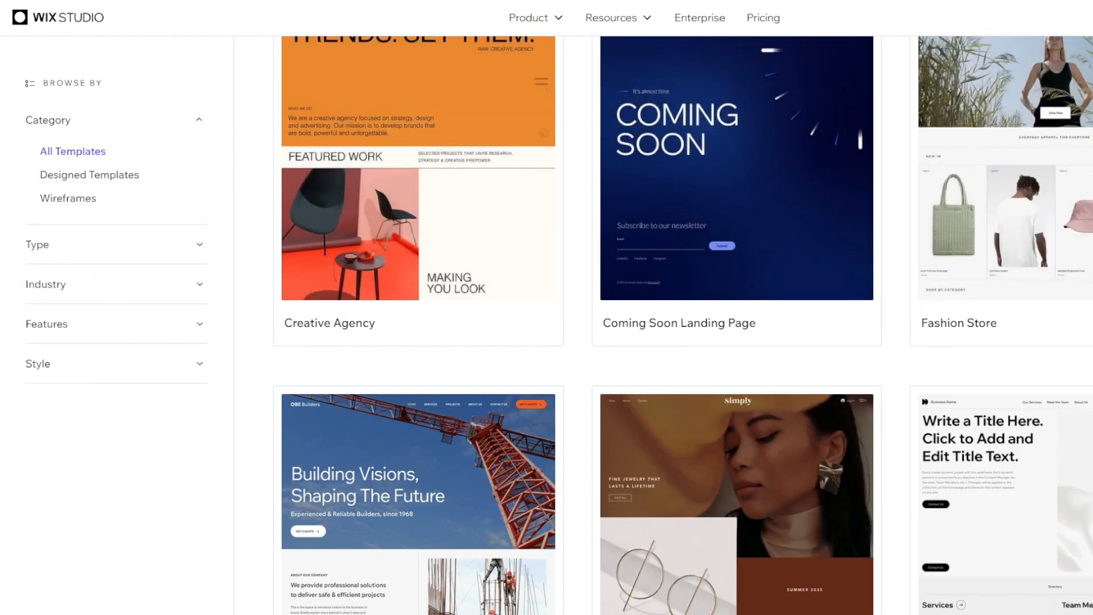
- Scroll through the All Templates gallery, past Marketing Agency and Coming Soon Landing Page
scroll("down", 3)
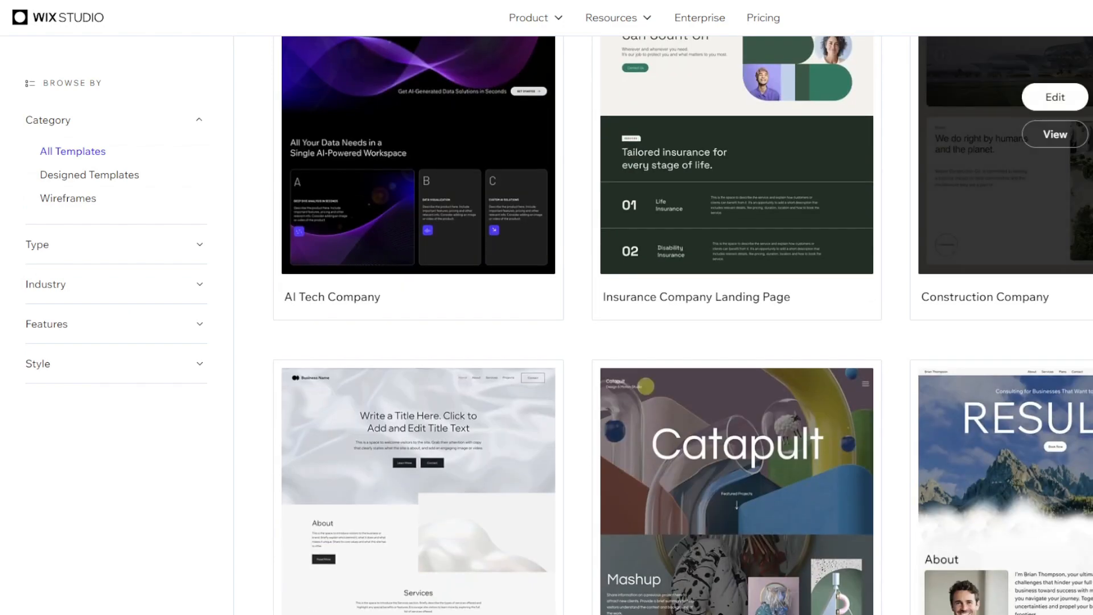
scroll("down", 3)
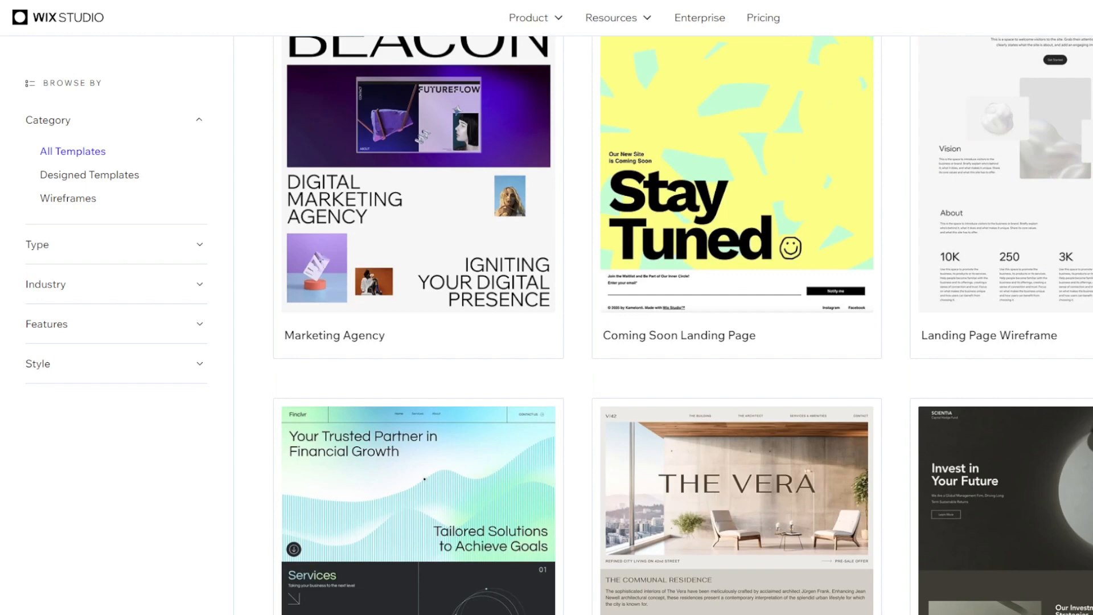
mouse_move(327, 335)
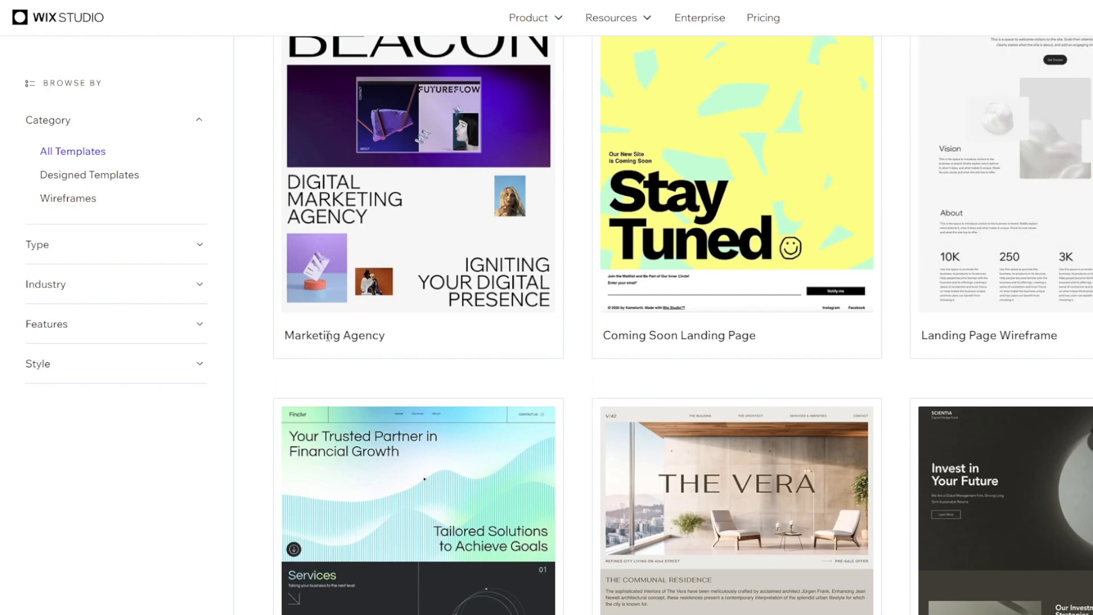
scroll("down", 3)
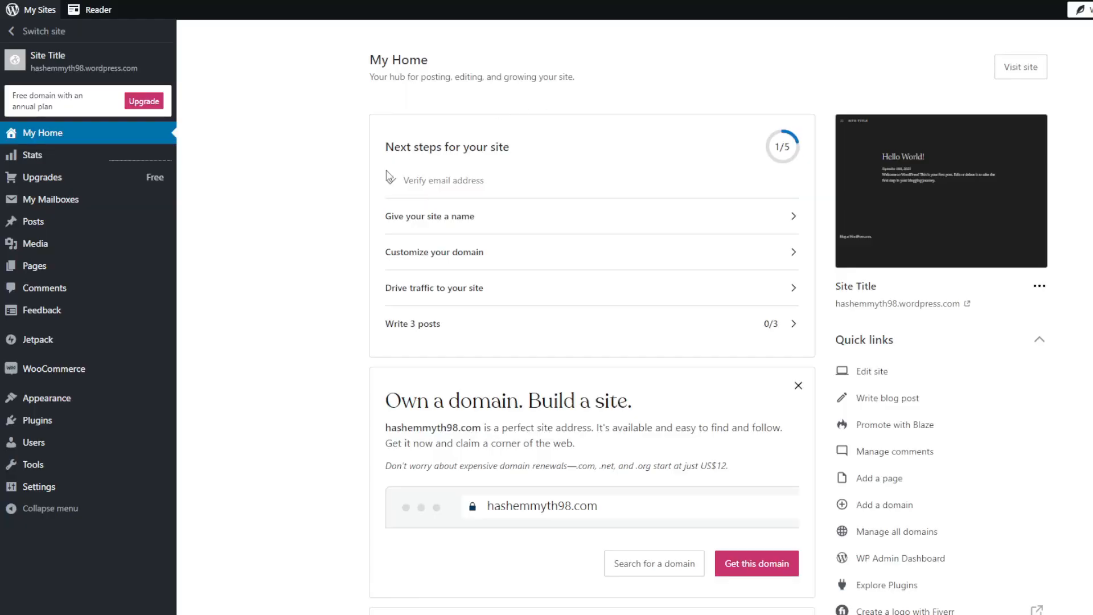
- Scroll through My Home to see the 1/5 checklist, domain offer, writing prompt and quick links
scroll("down", 3)
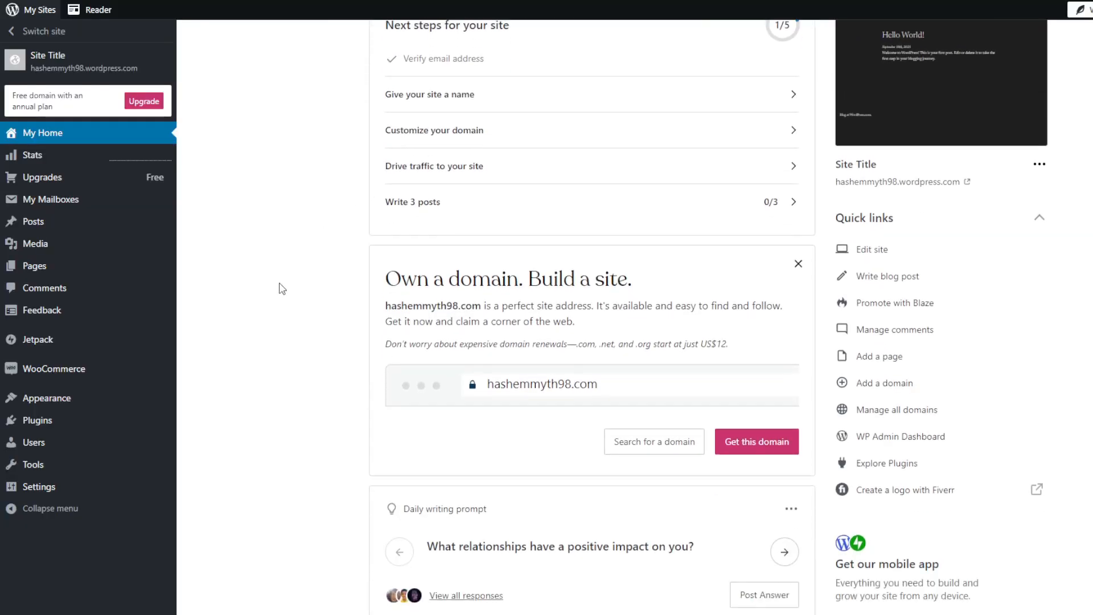
scroll("down", 3)
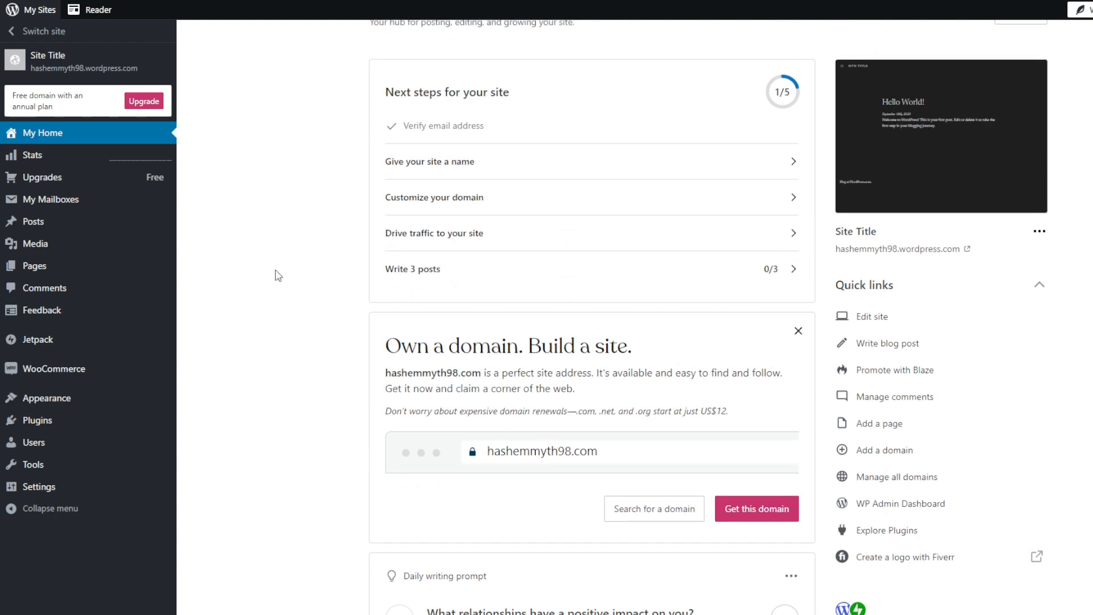
scroll("up", 3)
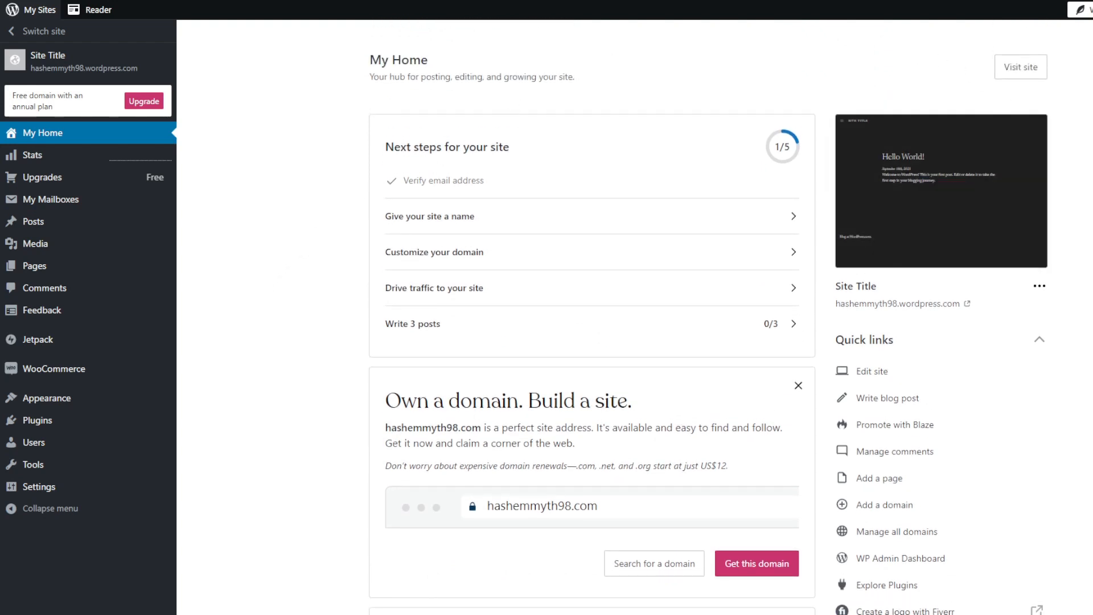
scroll("down", 3)
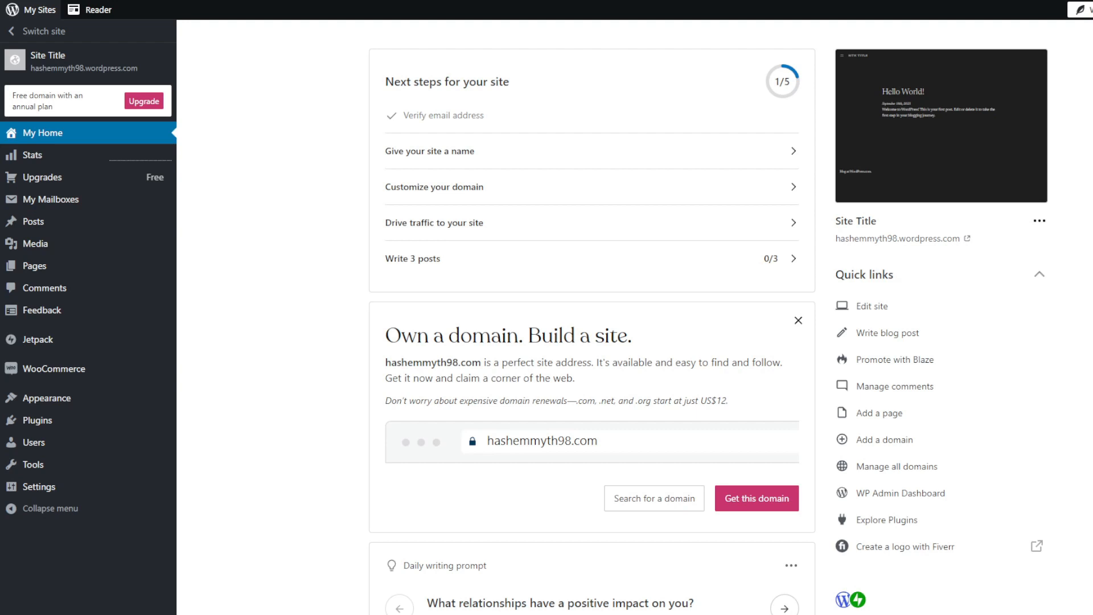
mouse_move(941, 126)
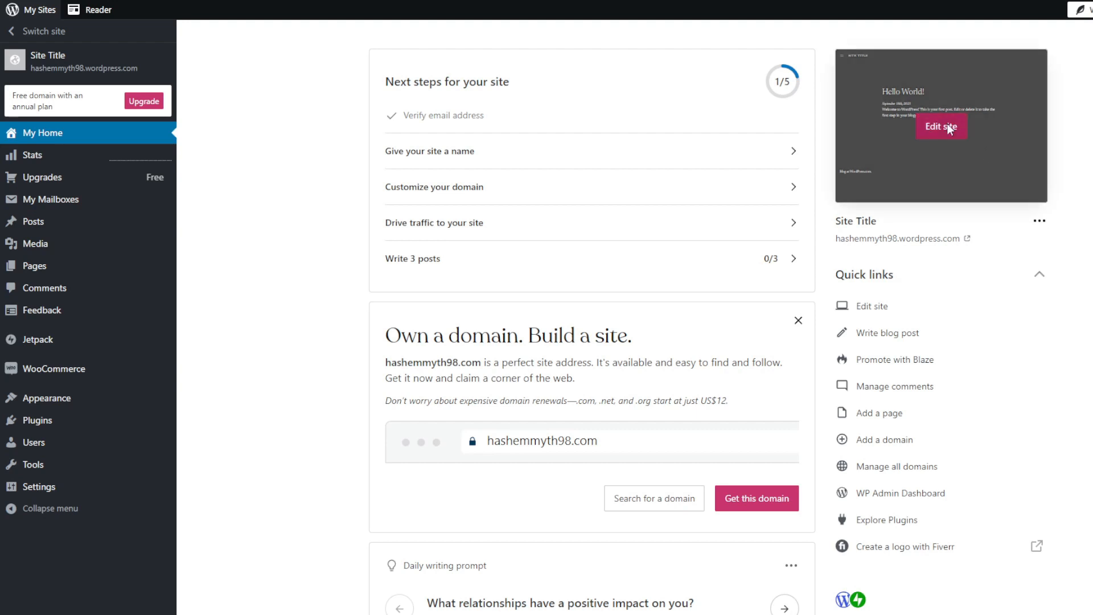
- Edit the site, browse All patterns in the block inserter, then close the inserter
left_click(941, 127)
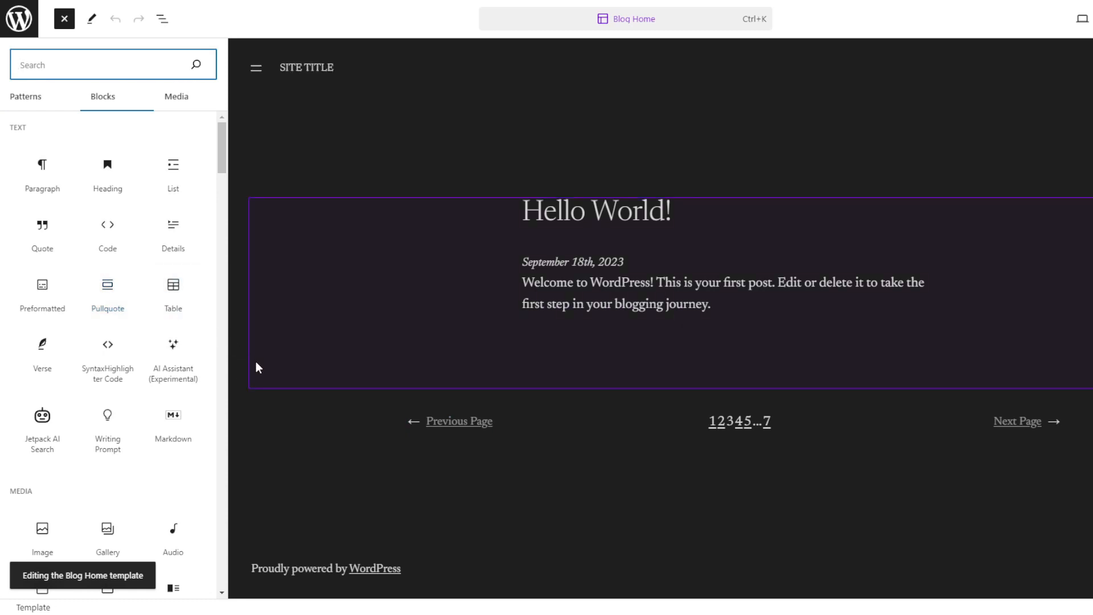
left_click(25, 96)
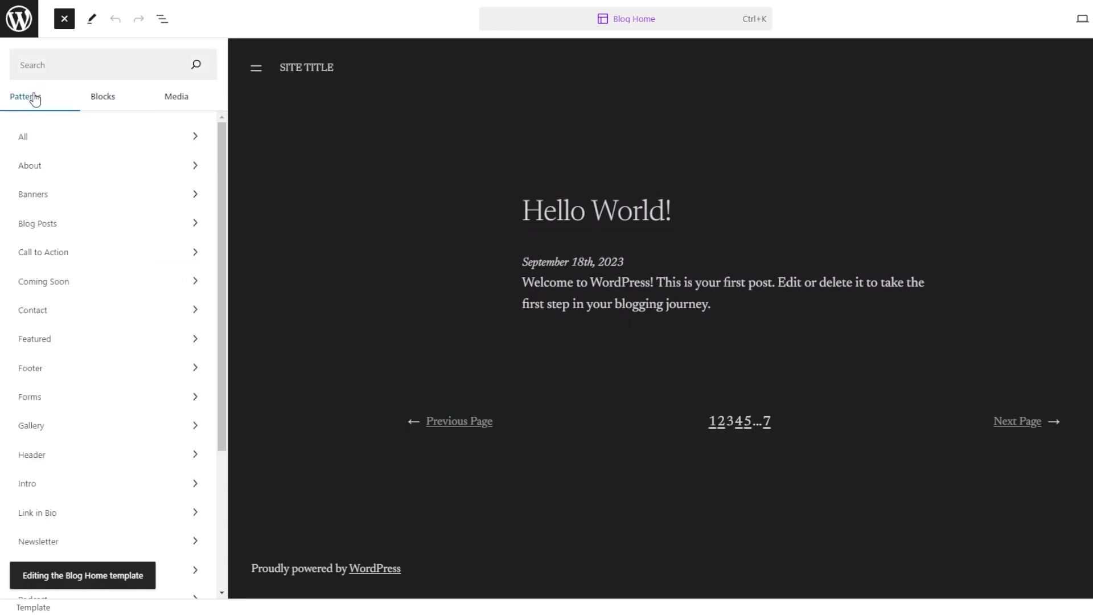
left_click(23, 136)
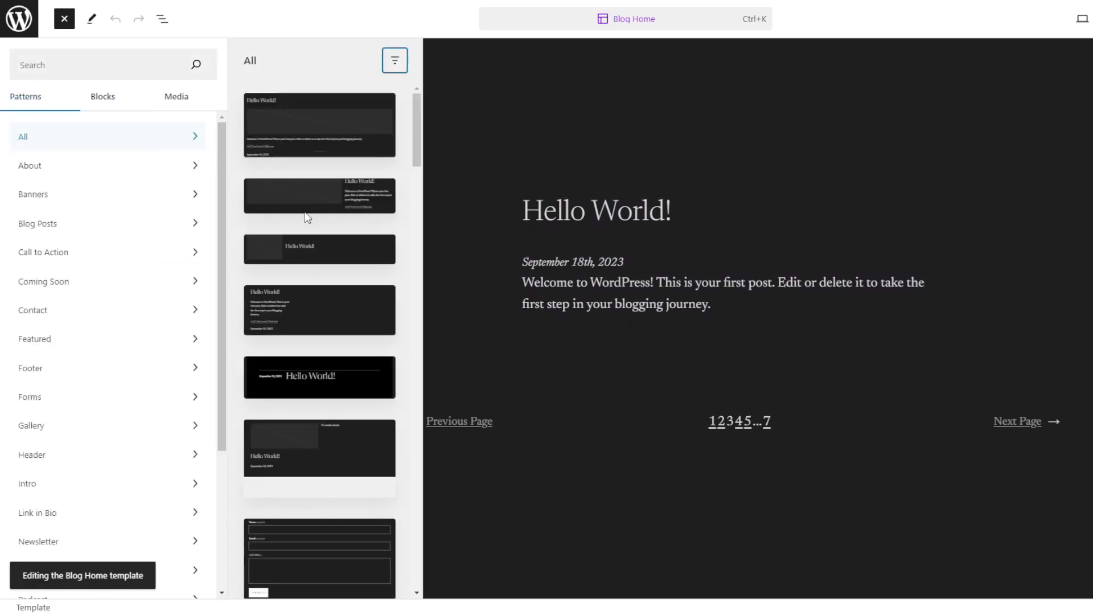
scroll("down", 3)
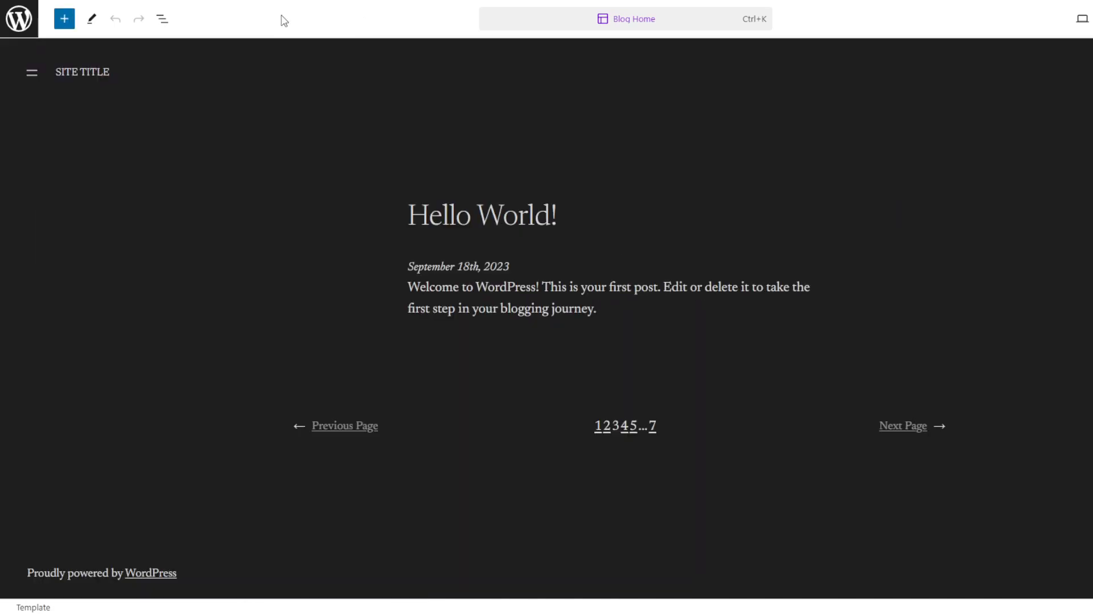
left_click(162, 19)
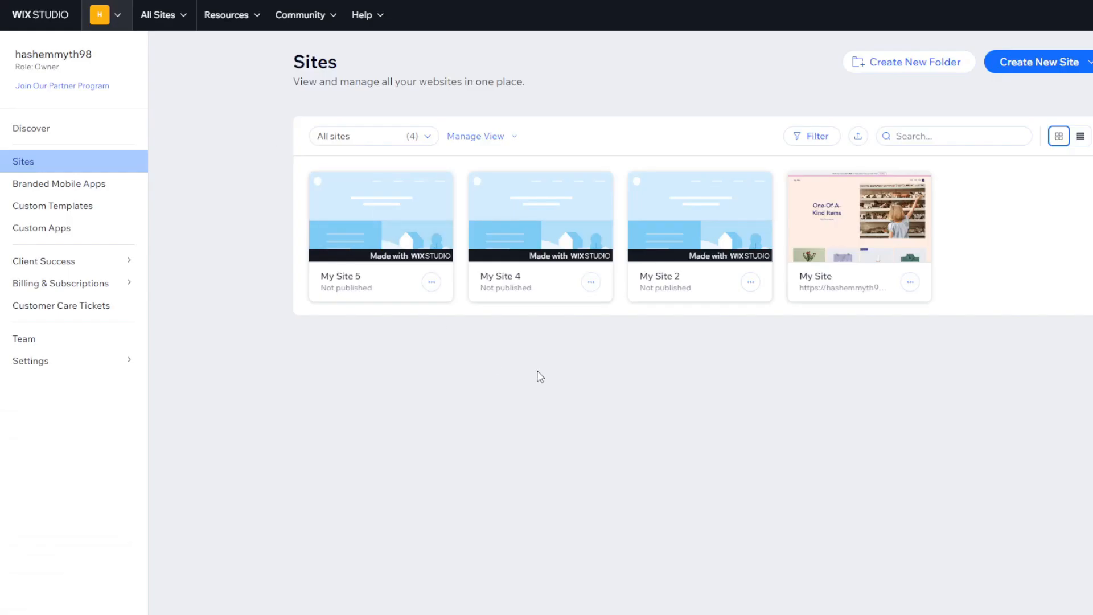
- Show the Create New Site options on the Wix Studio Sites page
left_click(1038, 62)
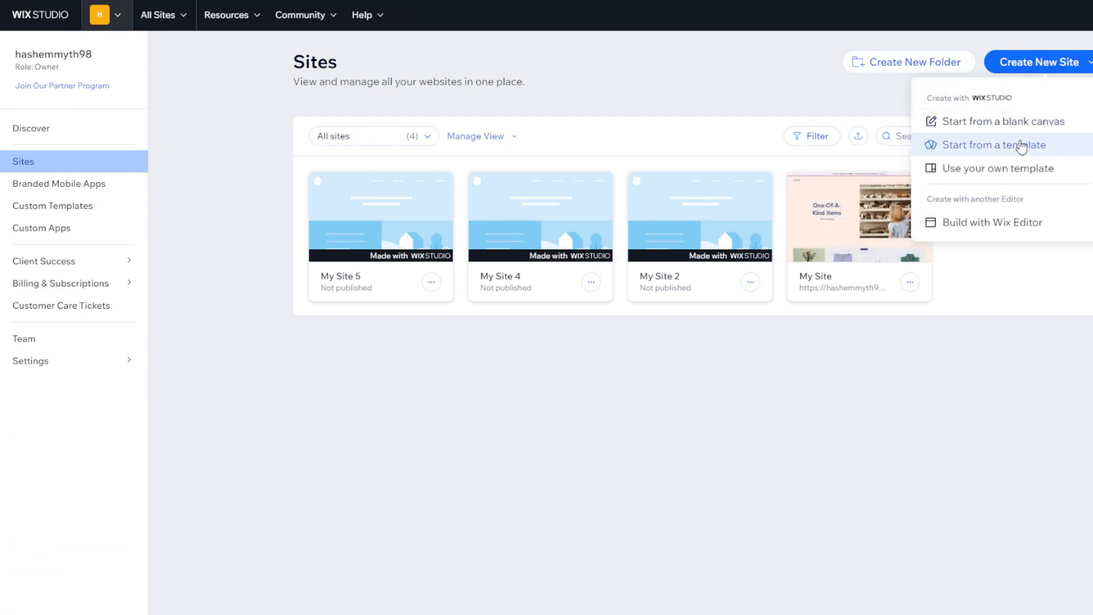
- Start a new site from a template to reach the All Responsive Templates gallery
left_click(994, 145)
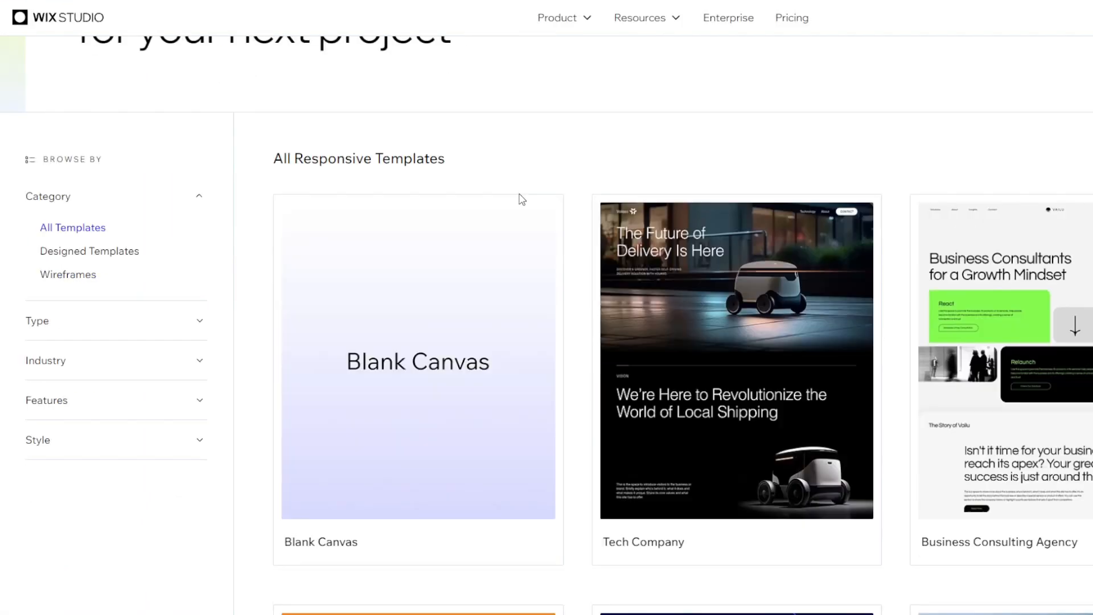
left_click(417, 358)
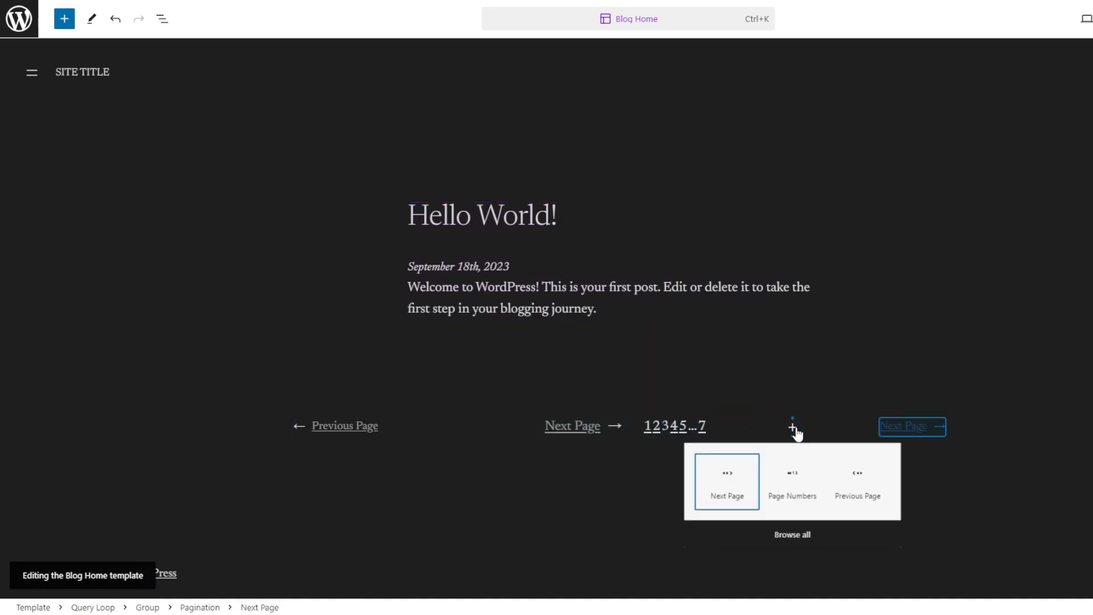
- Insert a Next Page block into the Blog Home template's Pagination block
left_click(791, 481)
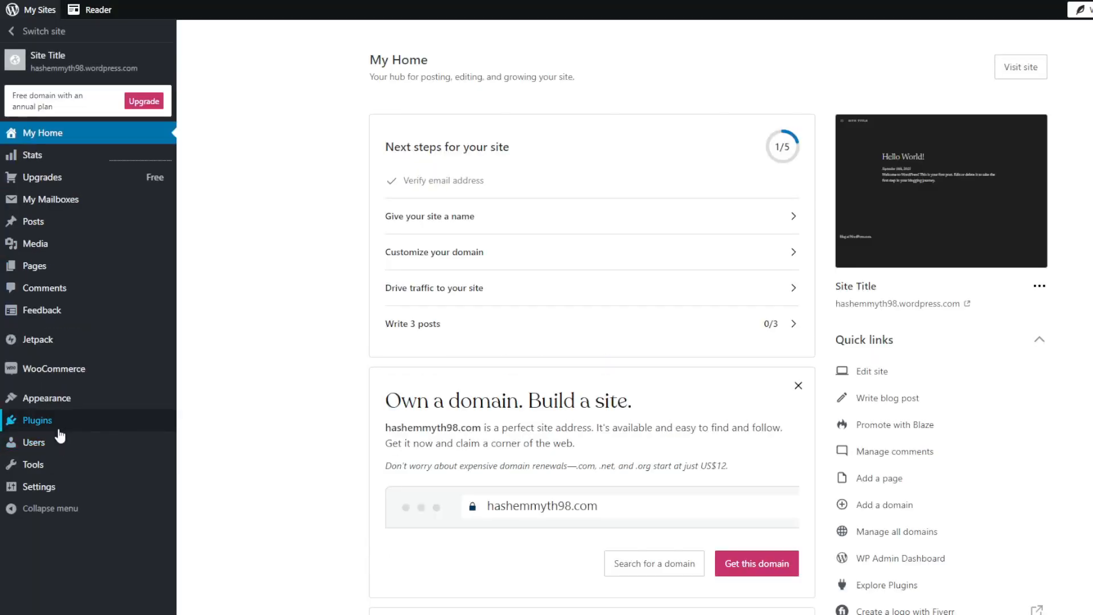
- Browse the Plugins marketplace's must-have premium plugins, all requiring a plan upgrade
left_click(36, 422)
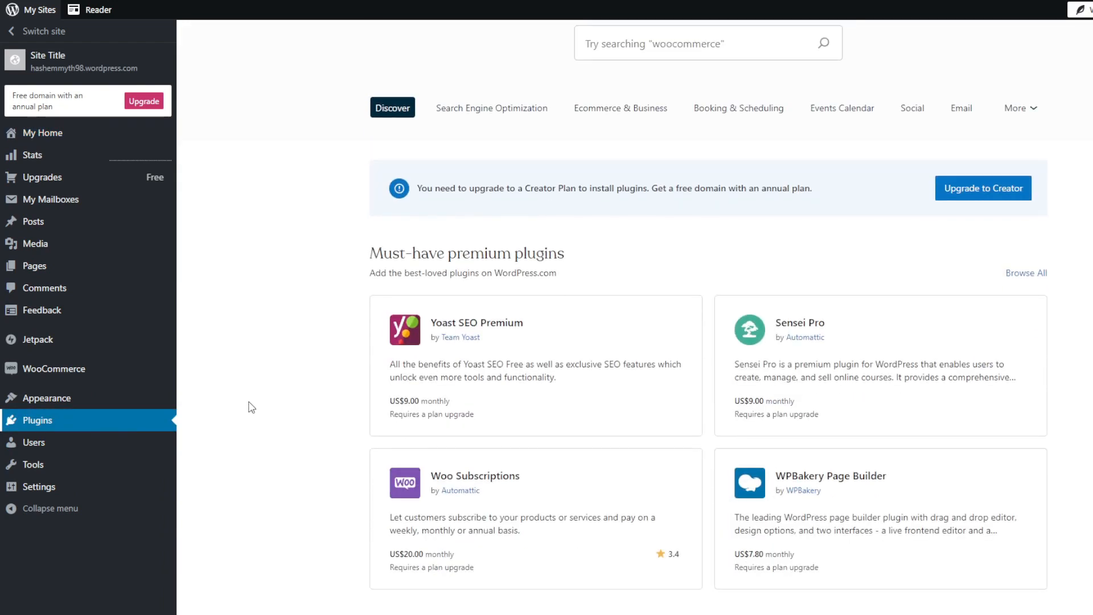
scroll("down", 3)
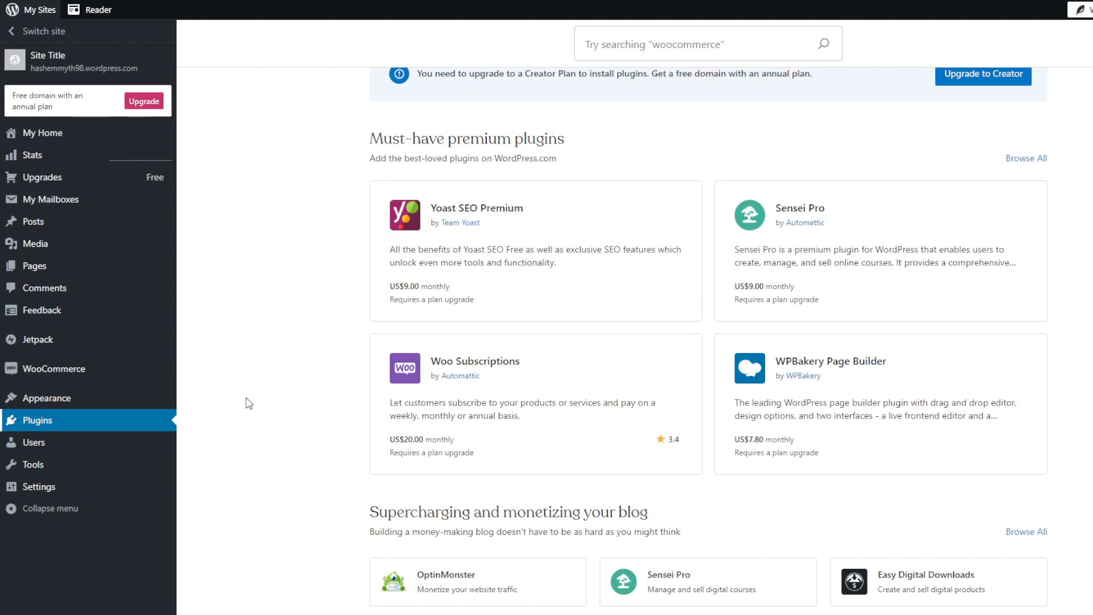
scroll("down", 3)
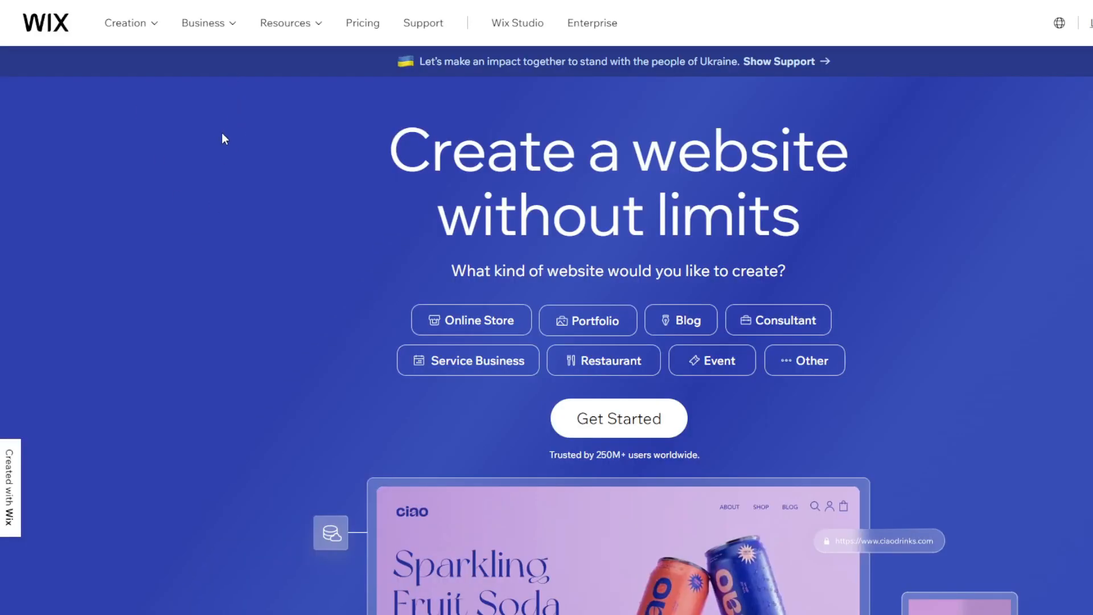
- Choose Online Store as the Wix website type, get started, and pick My Site 5 to upgrade
left_click(602, 361)
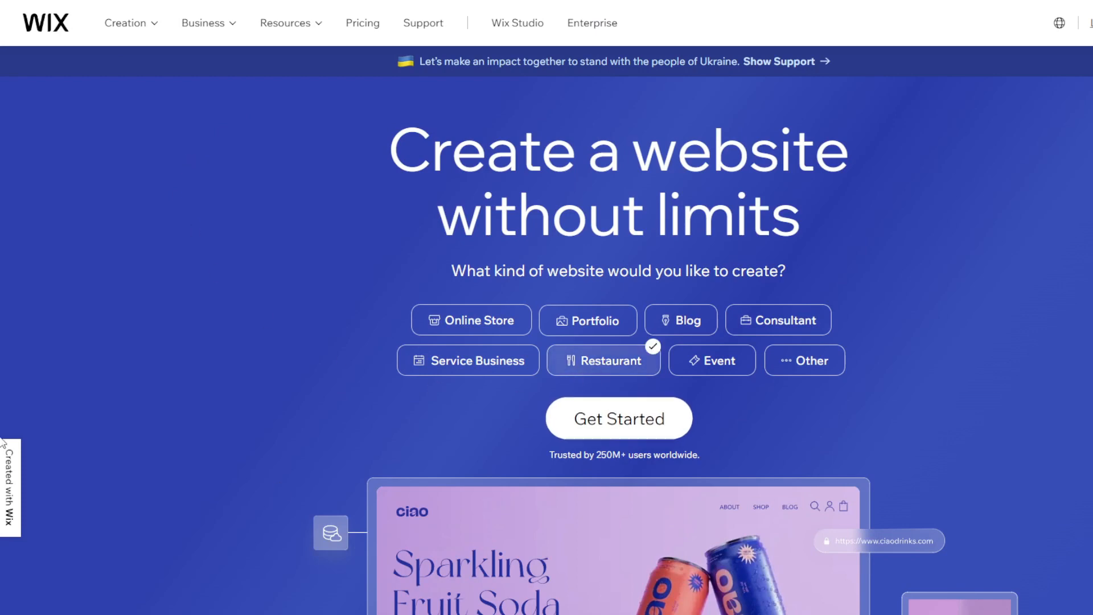
scroll("down", 3)
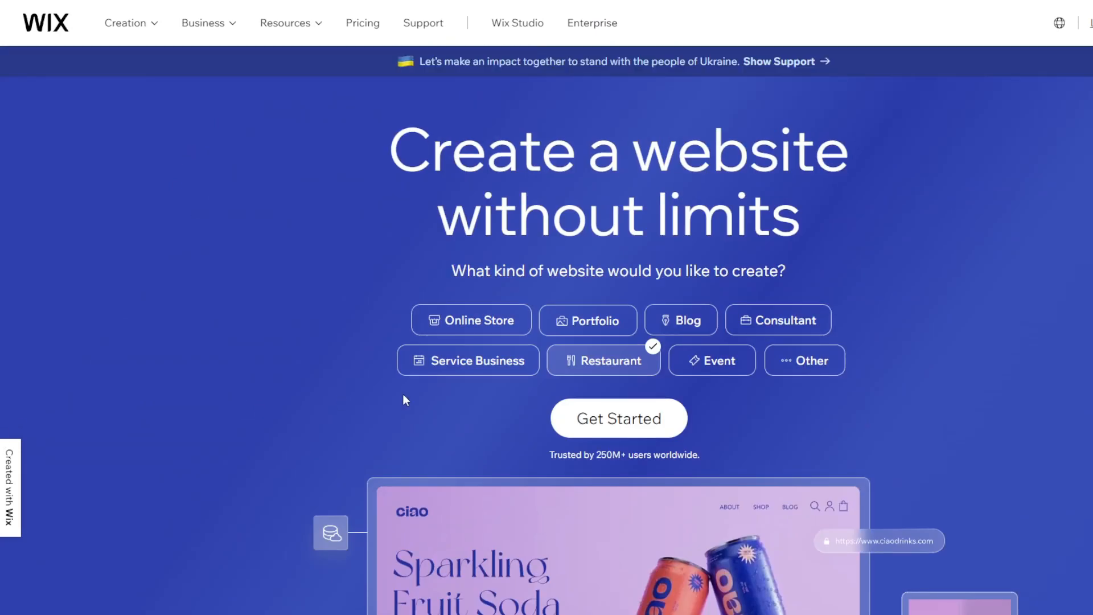
left_click(472, 320)
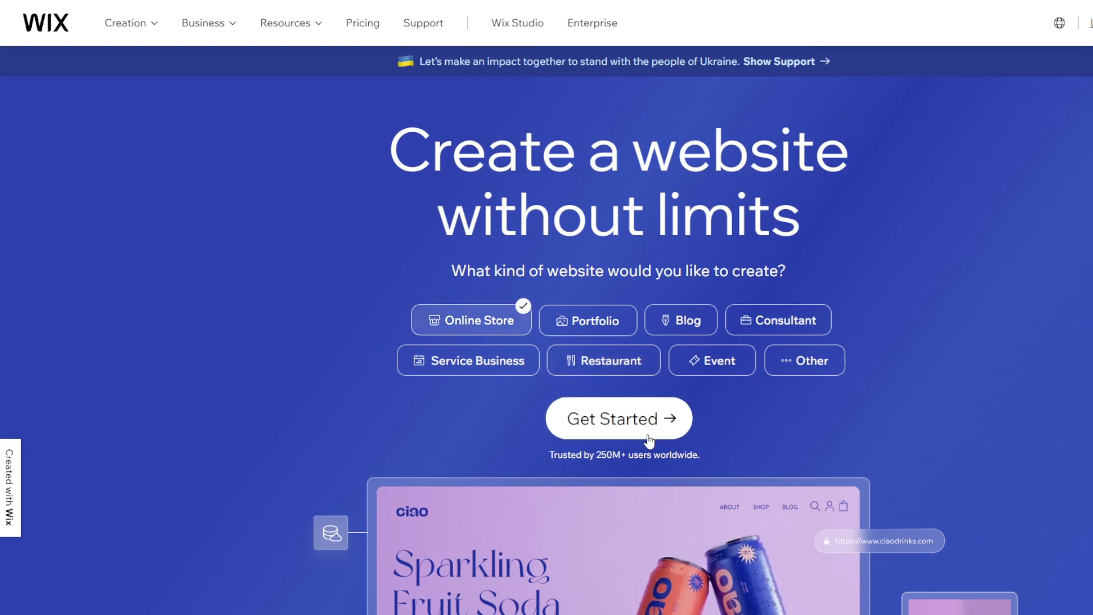
left_click(618, 418)
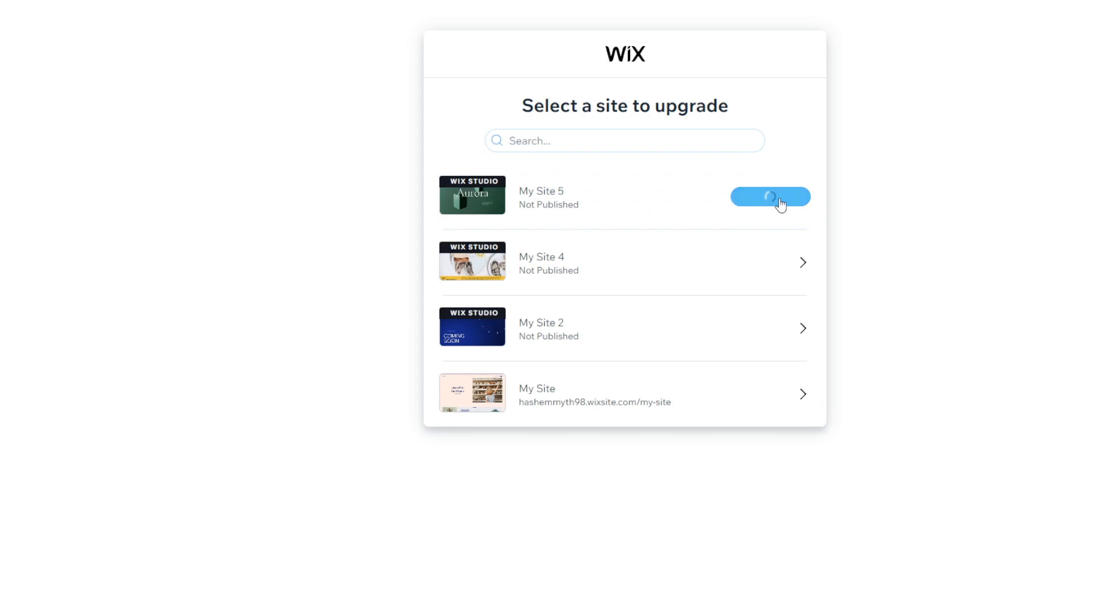
left_click(770, 198)
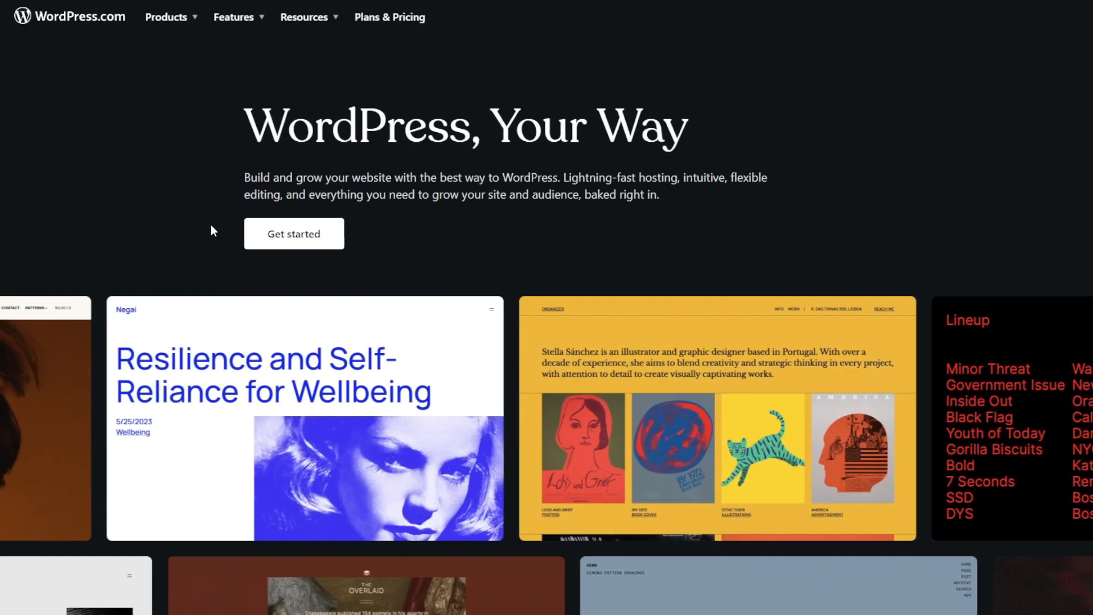
- Review the WordPress.com Plans & Pricing tiers from Free to Enterprise
left_click(389, 17)
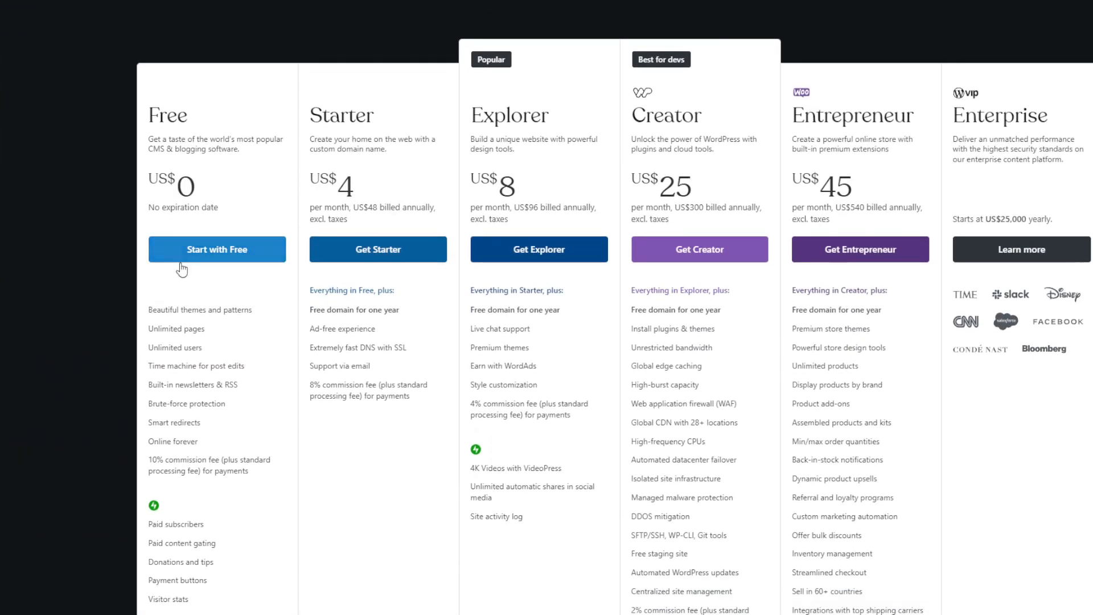
mouse_move(495, 167)
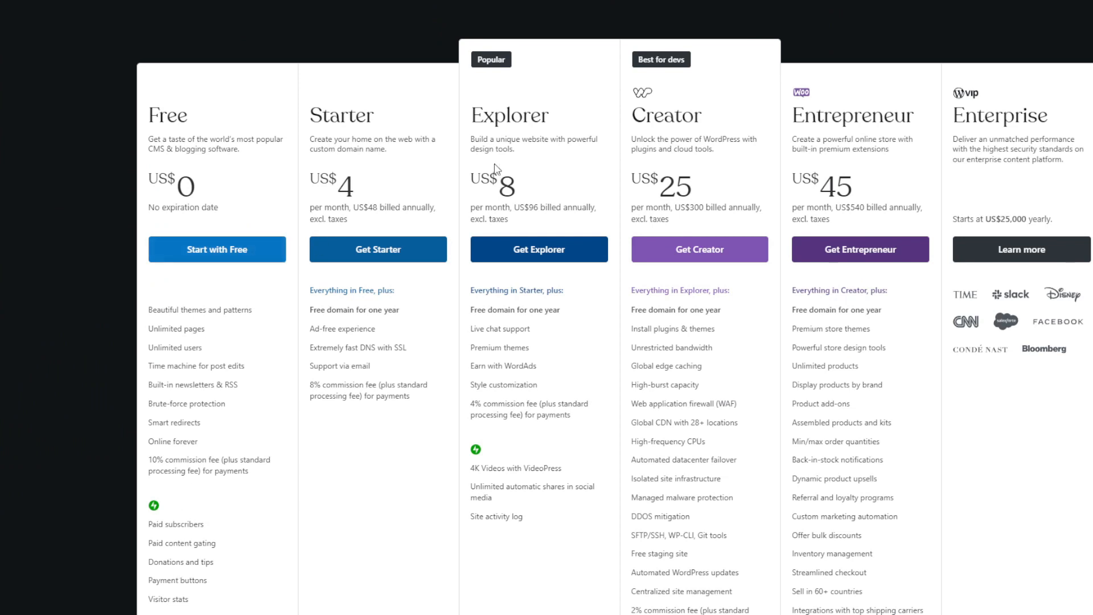
mouse_move(1057, 195)
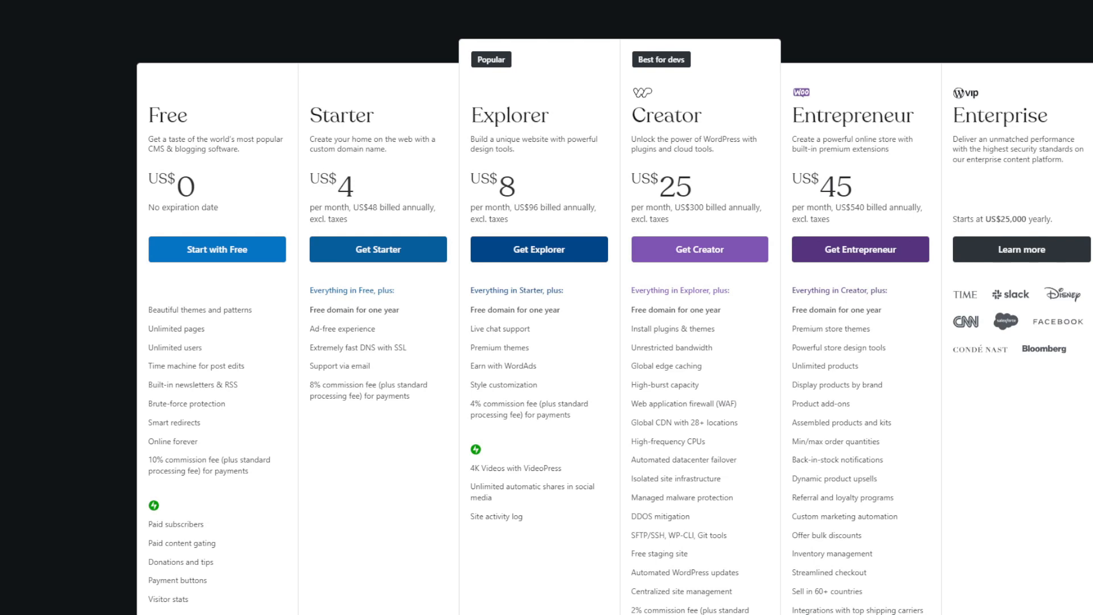
scroll("down", 3)
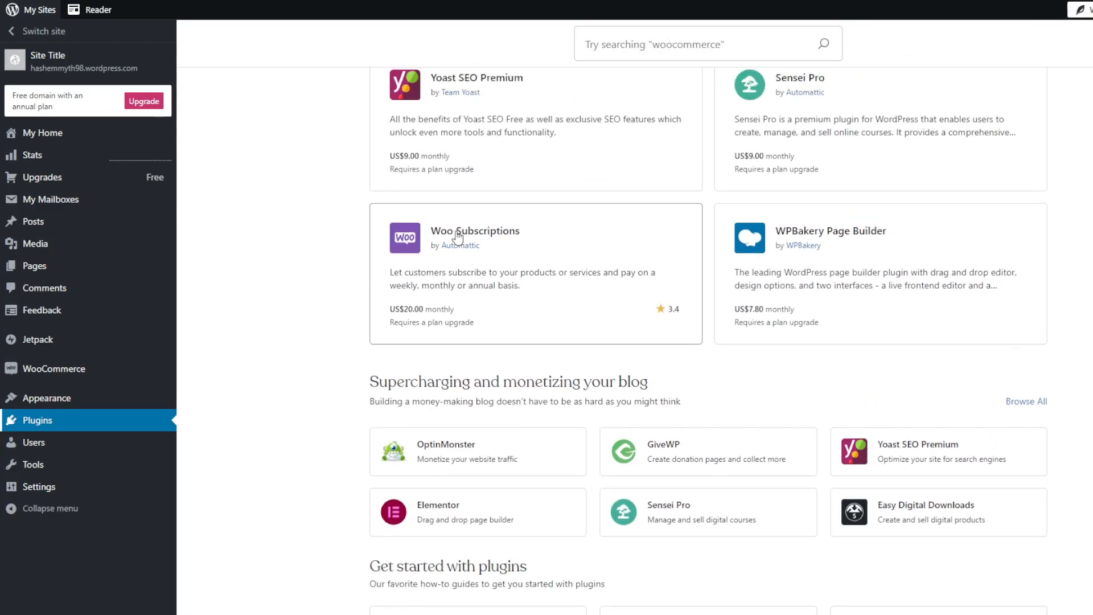
- Scroll the Plugins page down to the developers' favorites list with WooCommerce, Gravity Forms and MailPoet
scroll("down", 3)
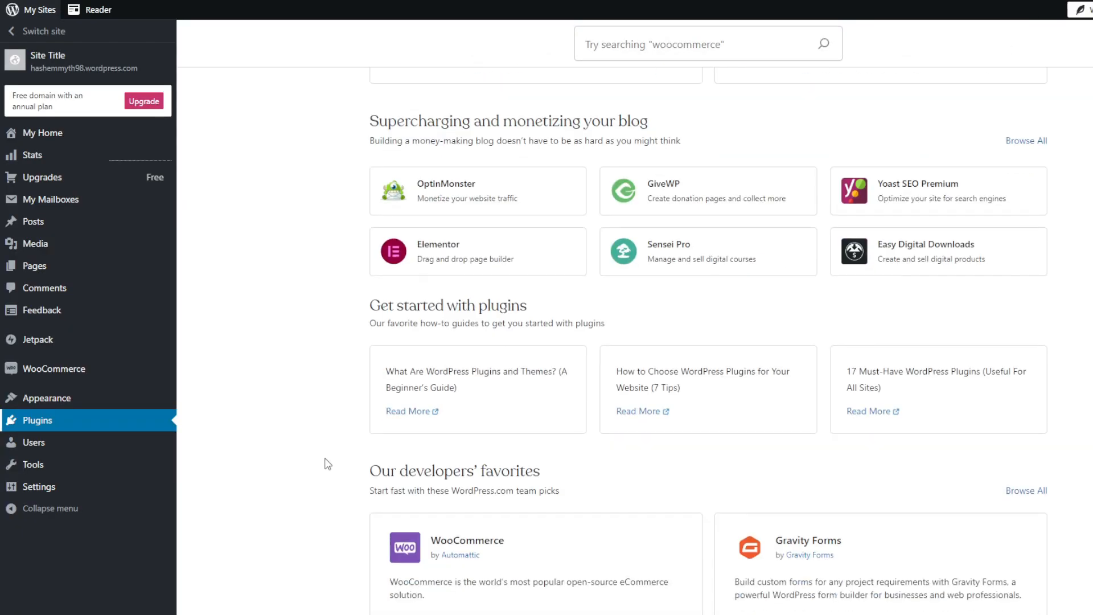
scroll("down", 3)
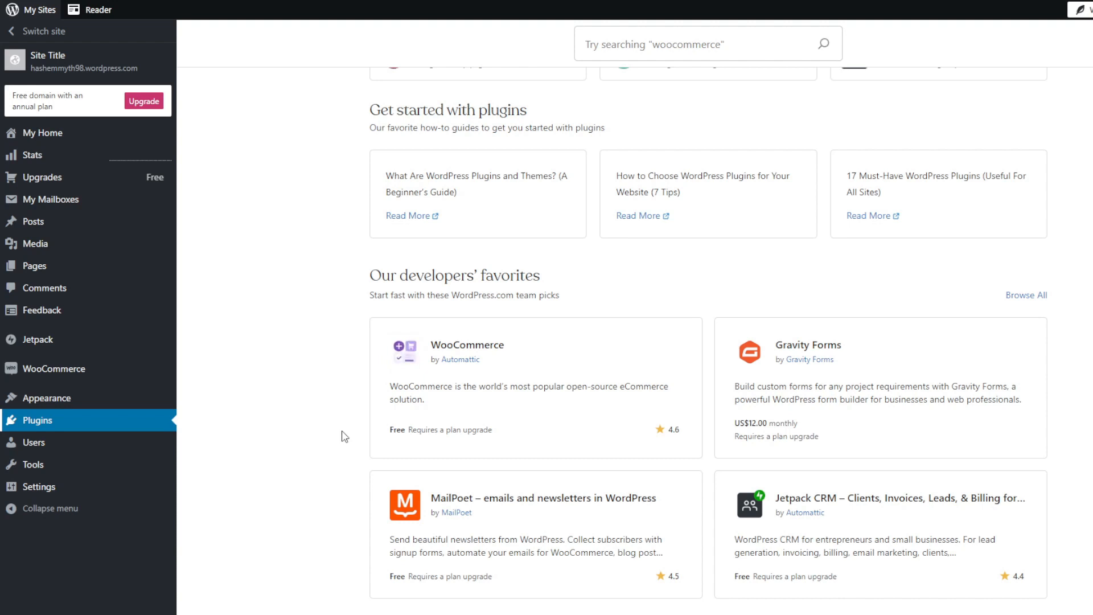
mouse_move(521, 567)
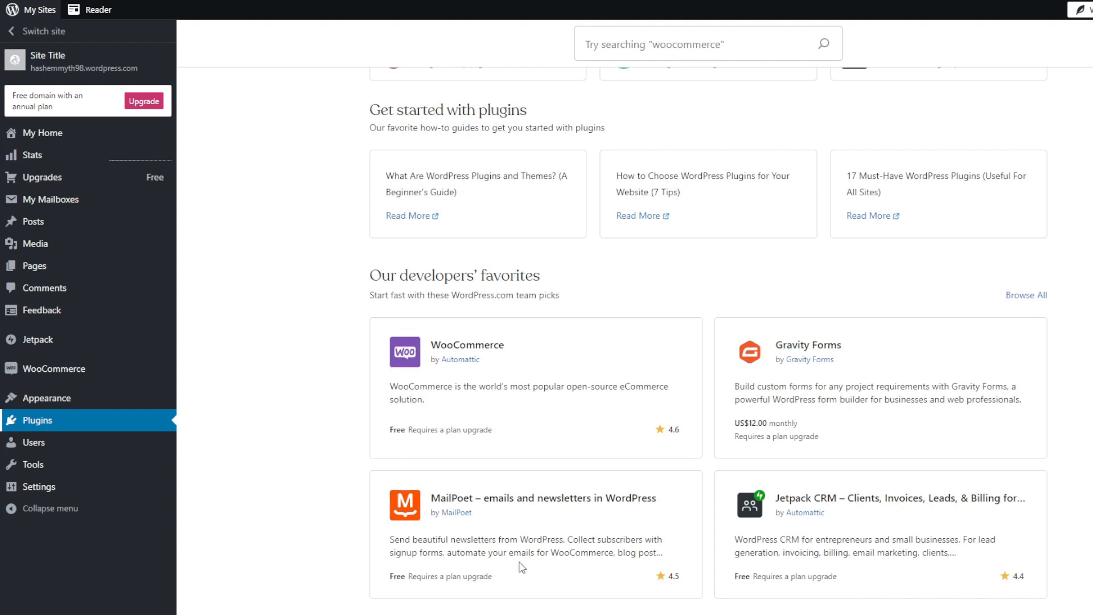
mouse_move(581, 406)
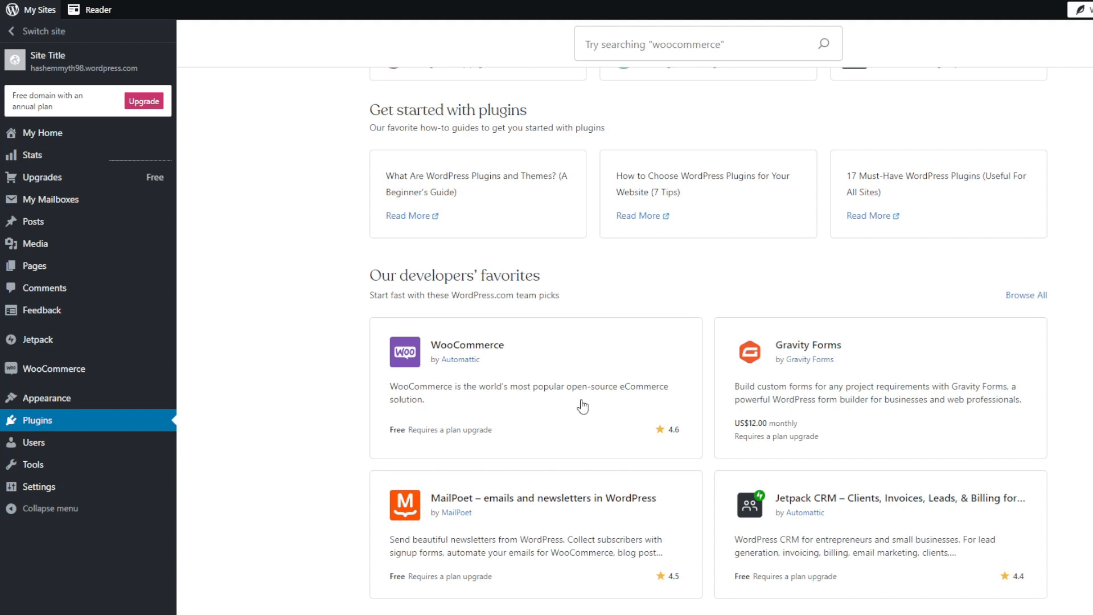
mouse_move(574, 395)
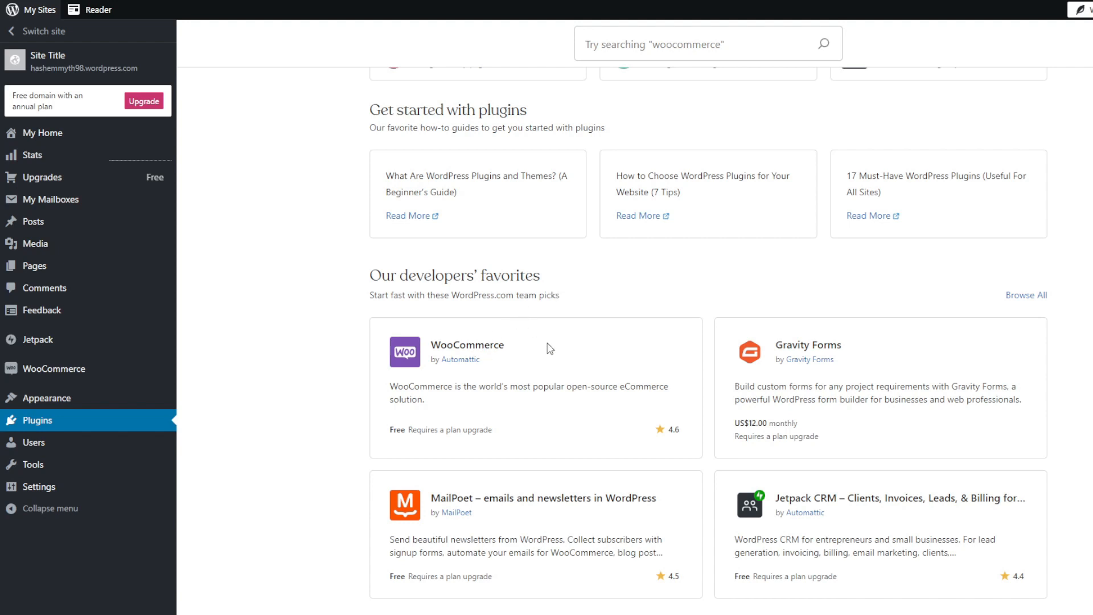
mouse_move(545, 341)
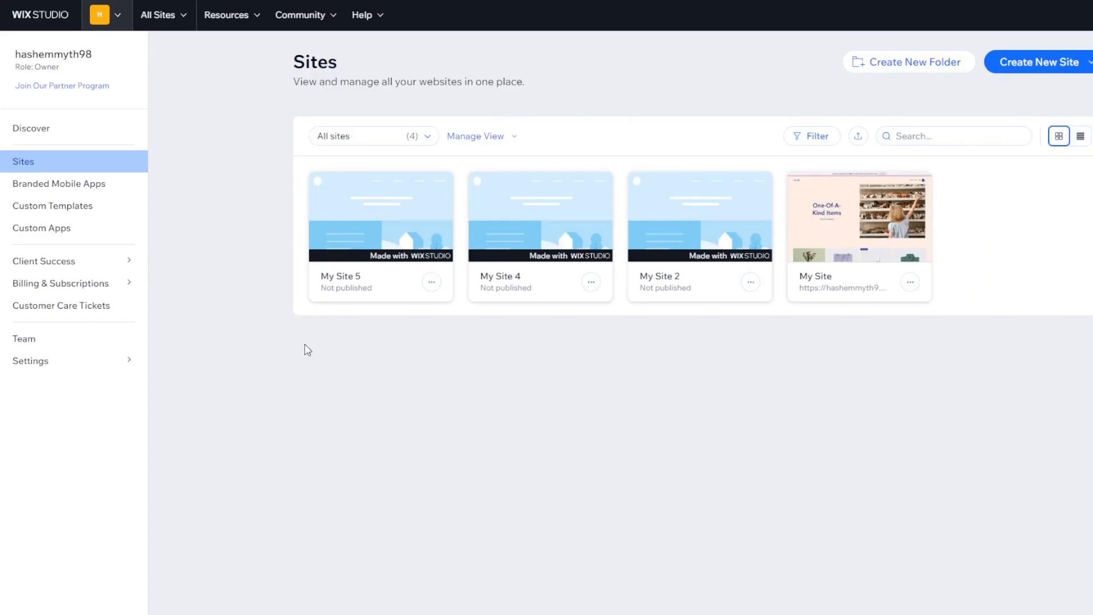
mouse_move(859, 217)
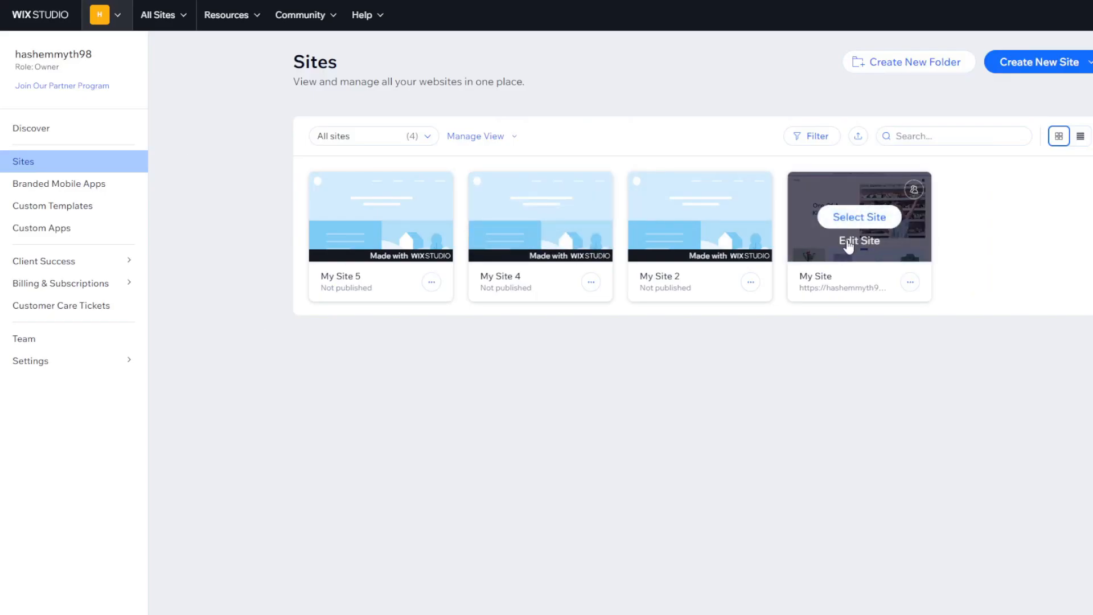
- Select My Site in Wix Studio to view its store setup checklist at 2/7 complete
left_click(859, 217)
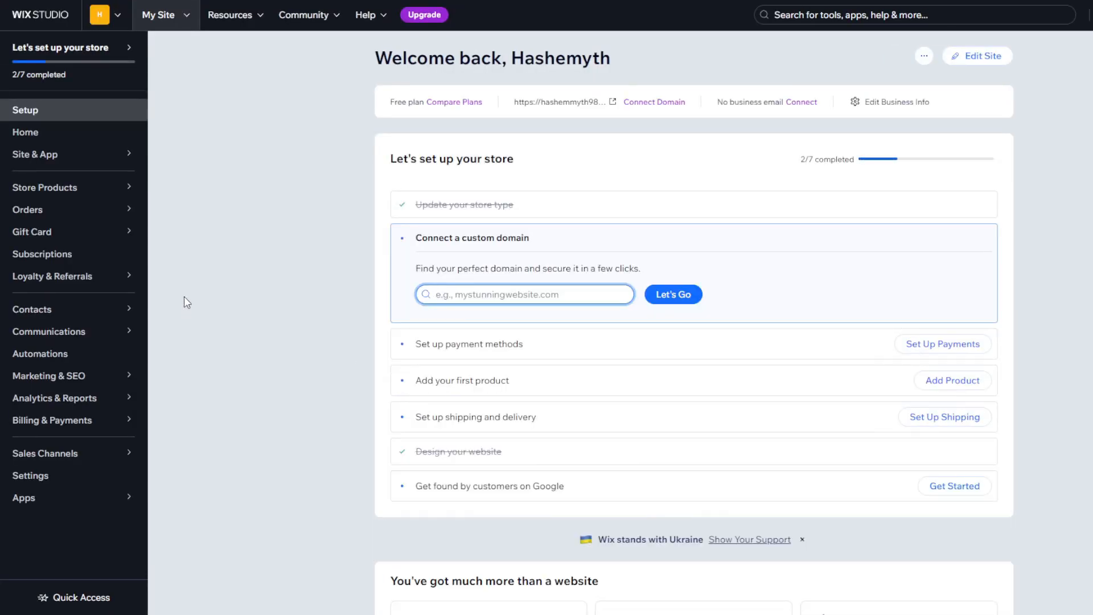
scroll("down", 3)
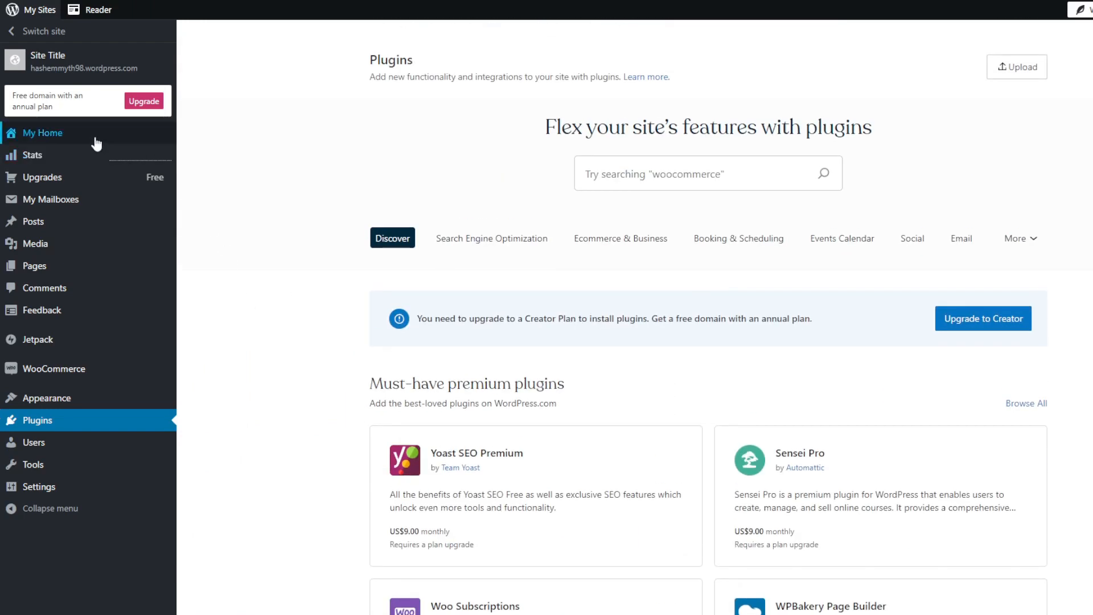
- Return to the WordPress.com My Home dashboard showing its domain offer
left_click(43, 133)
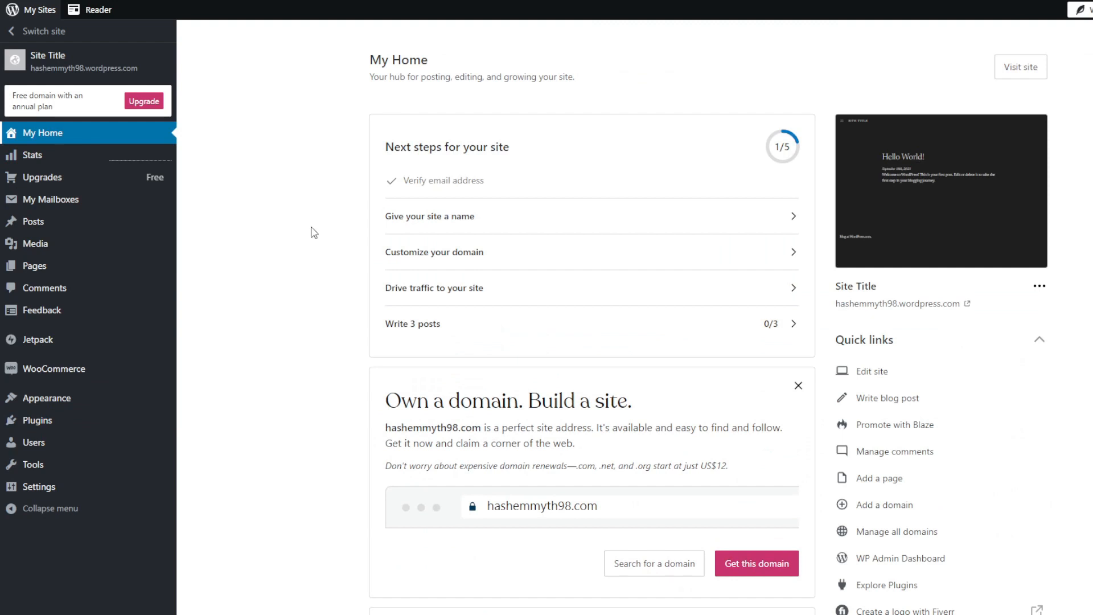
scroll("down", 3)
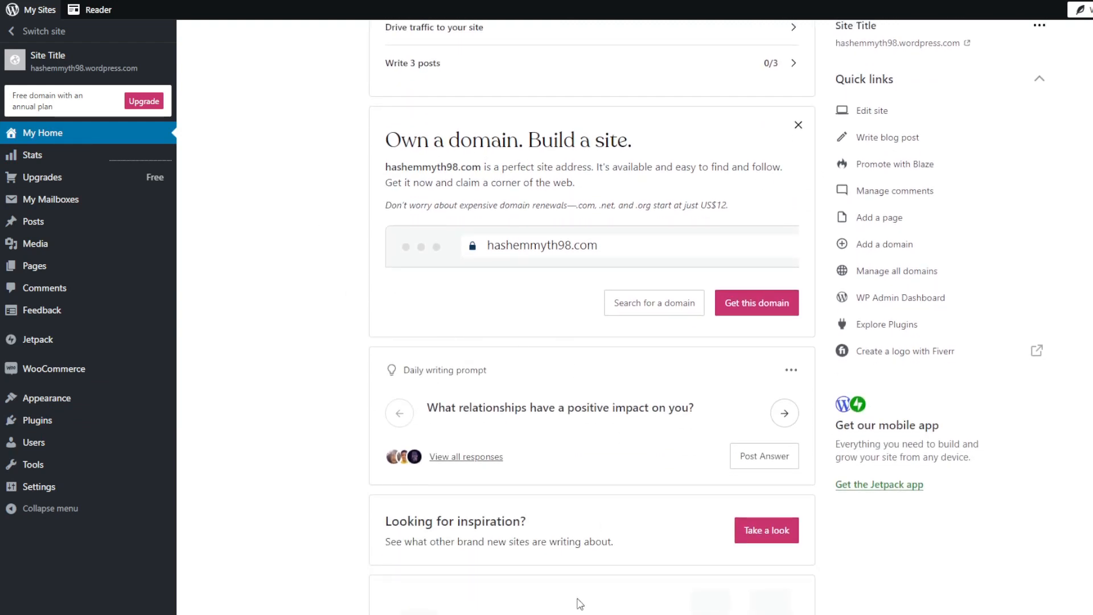